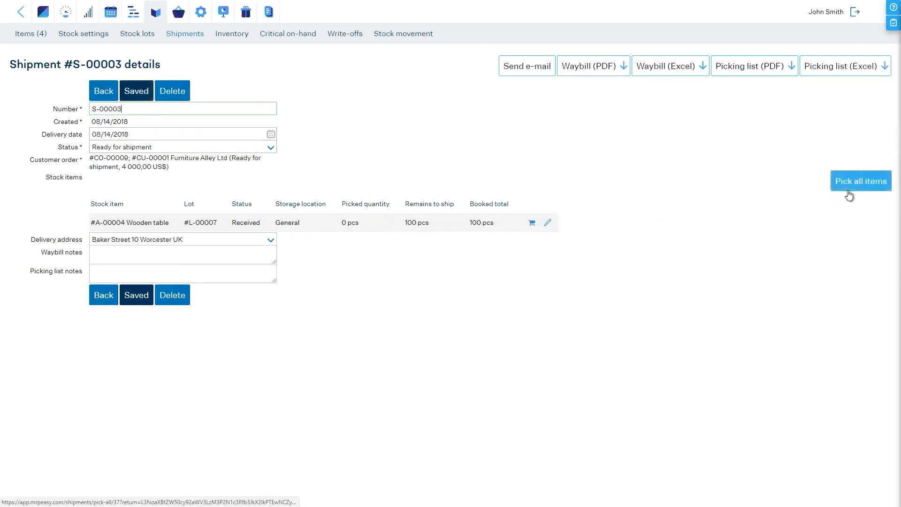
Pick all stock items on shipment S-00003 so the wooden tables are ready for shipment
{"action": "left_click", "coordinate": [750, 66]}
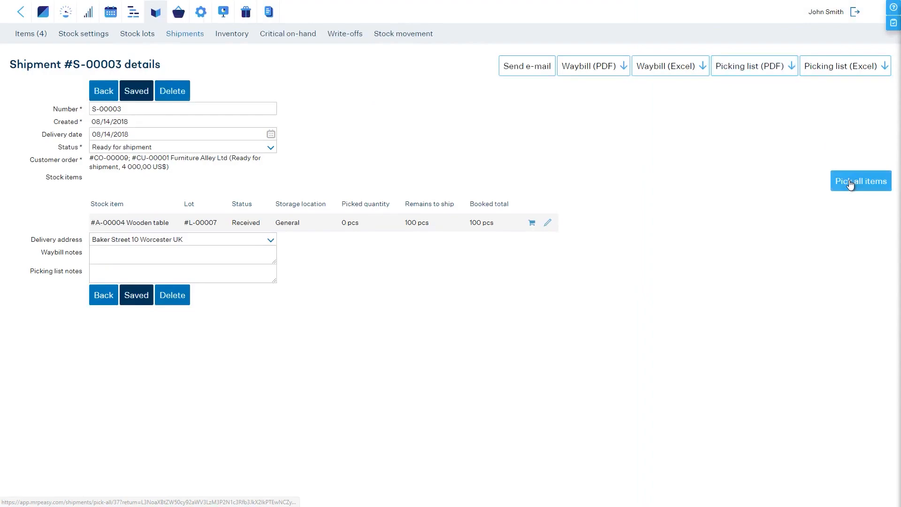
{"action": "left_click", "coordinate": [861, 181]}
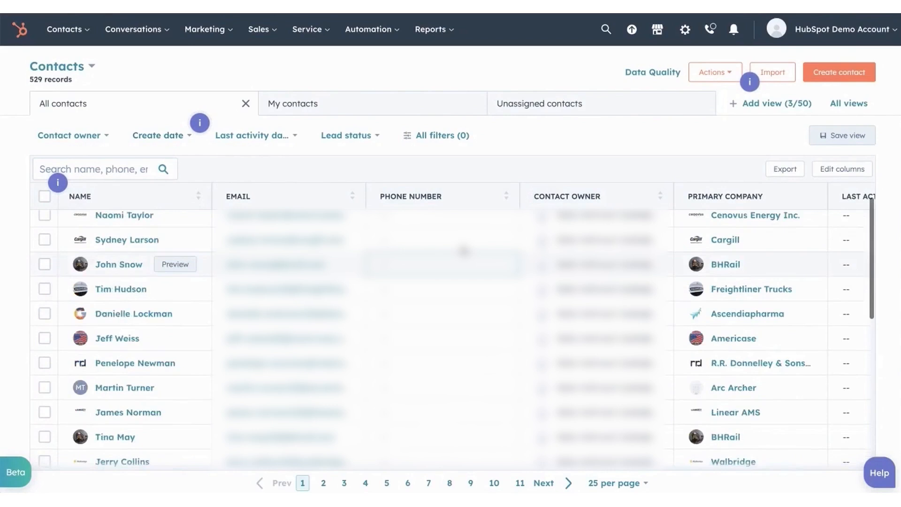